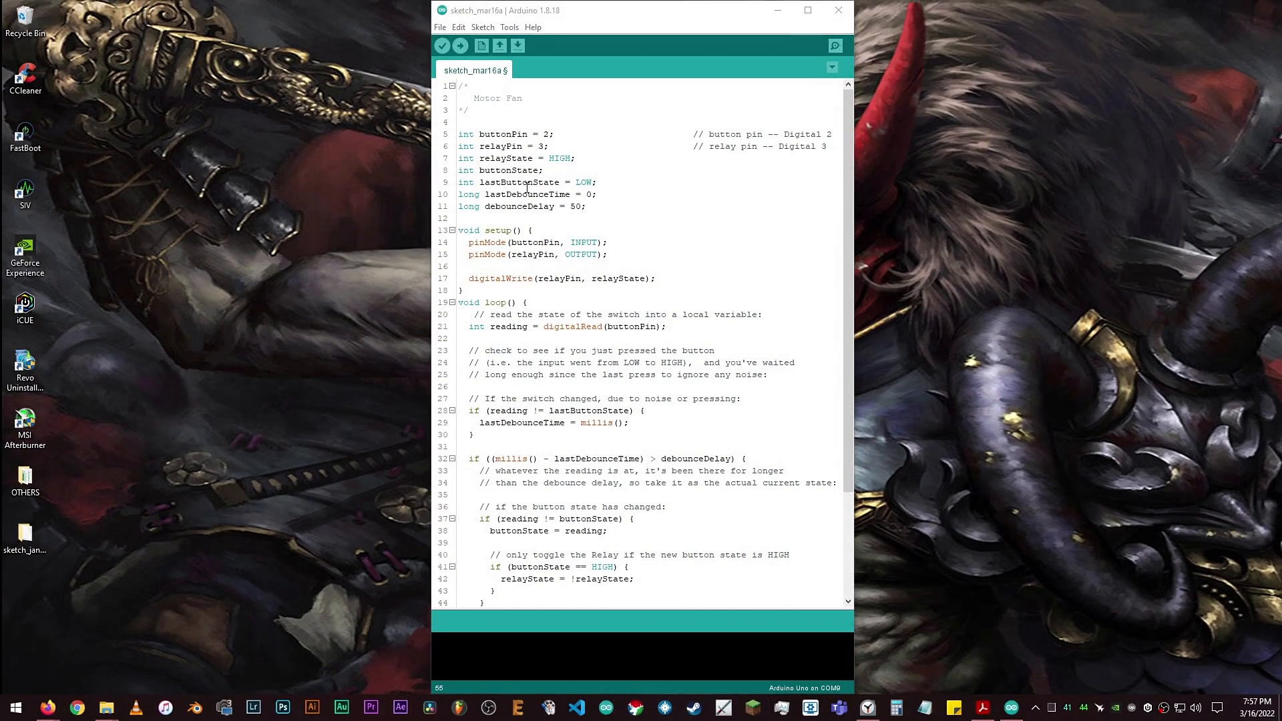
Check Board: Arduino Uno and Port: COM9 under Tools, then verify the Motor Fan sketch
left_click(509, 26)
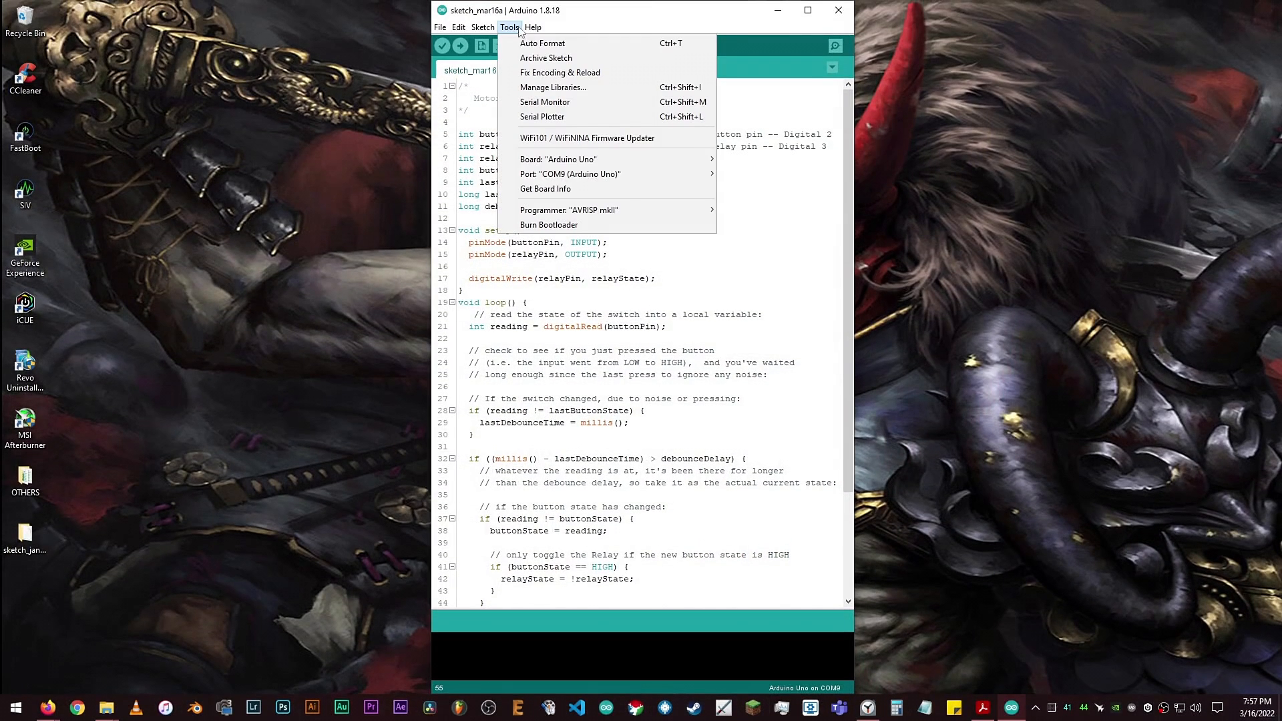
mouse_move(569, 210)
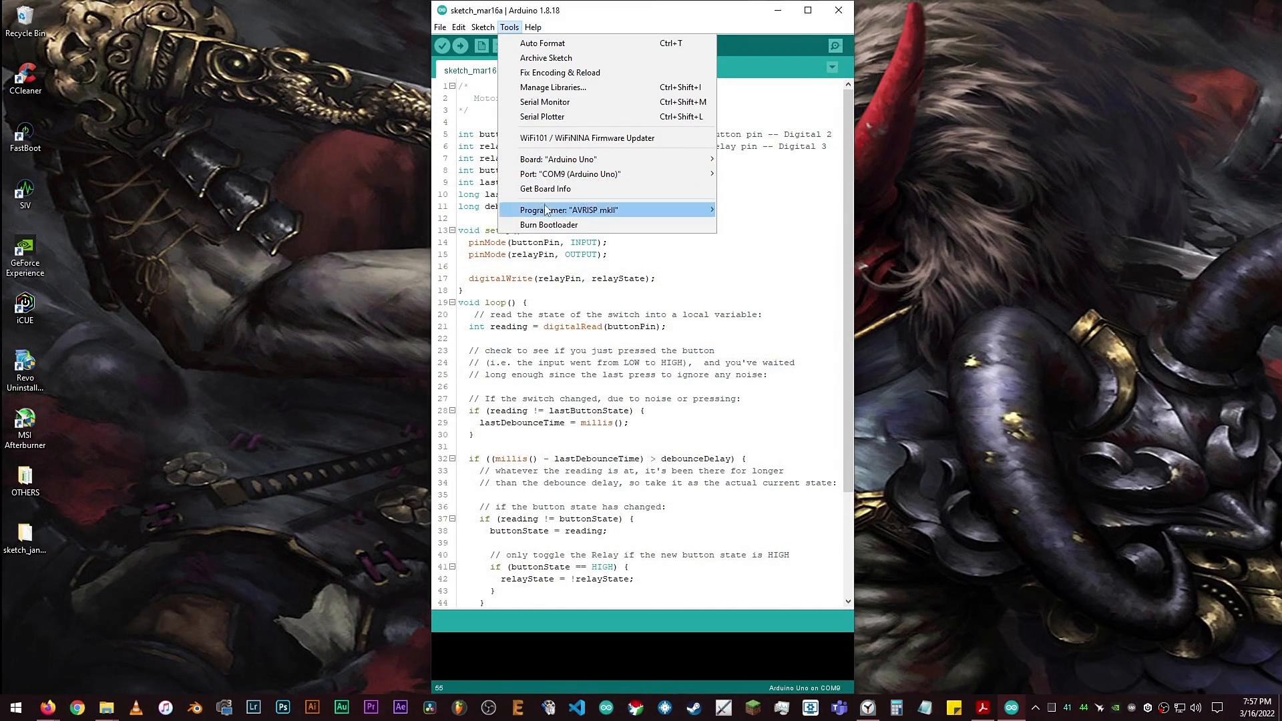
left_click(442, 45)
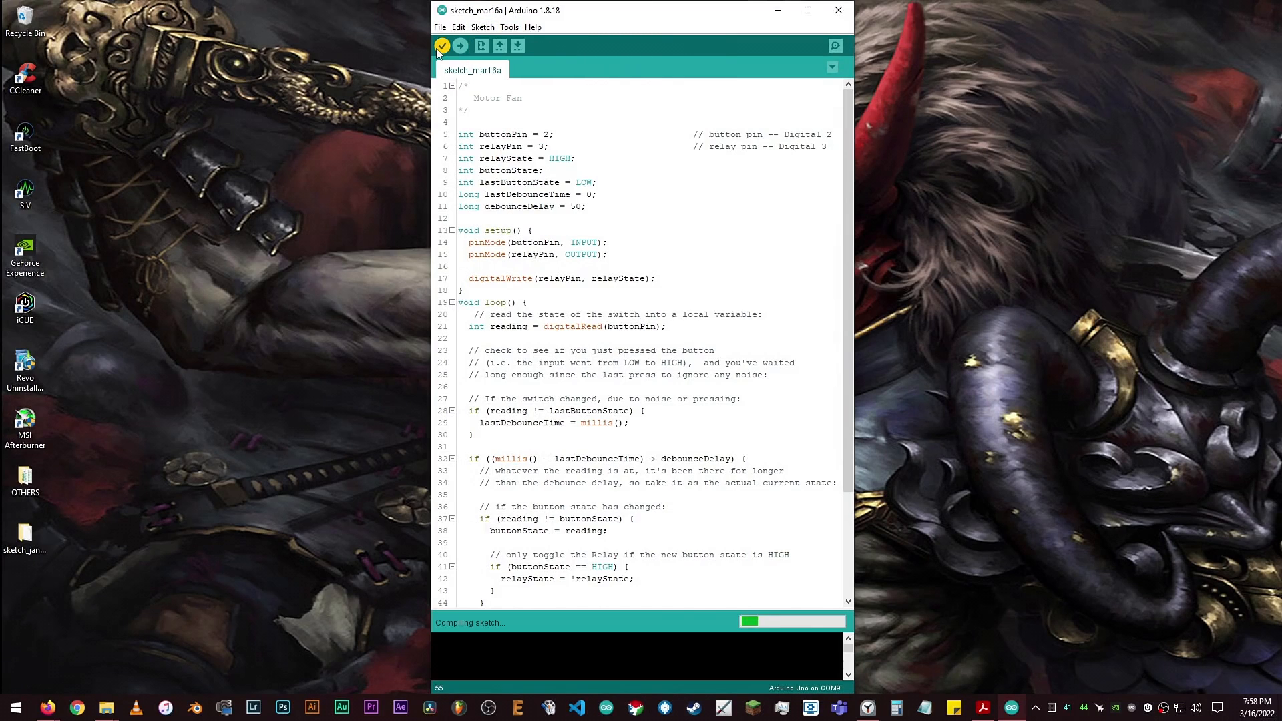